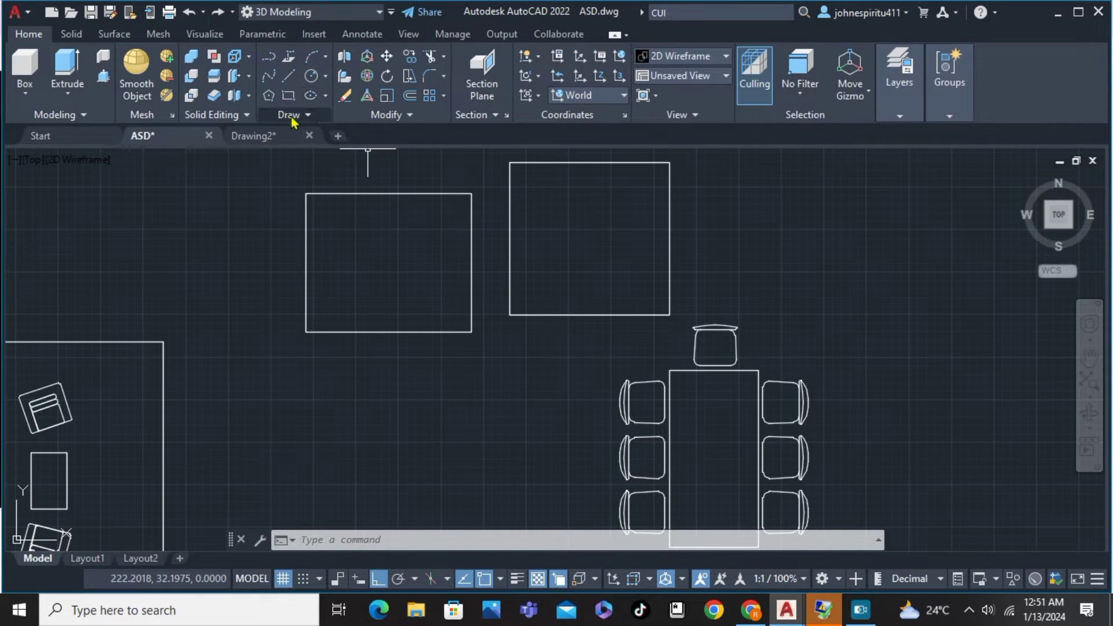
Start the Gradient fill tool to fill the left square in blue.
left_click(290, 114)
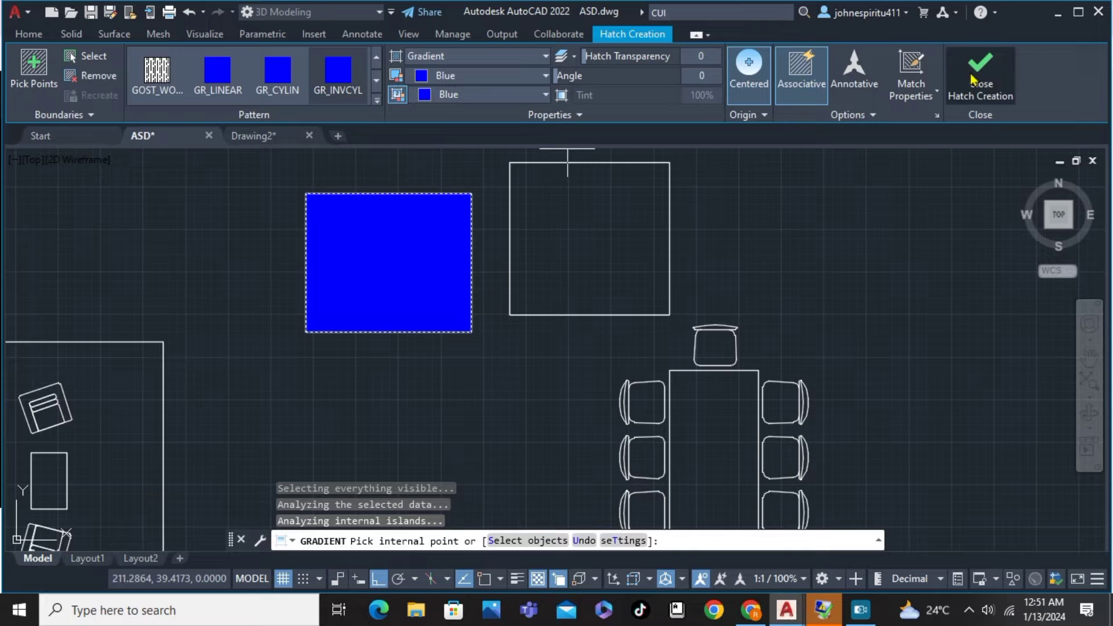
Finish the blue fill and choose orange as the gradient colour for the right square.
left_click(982, 72)
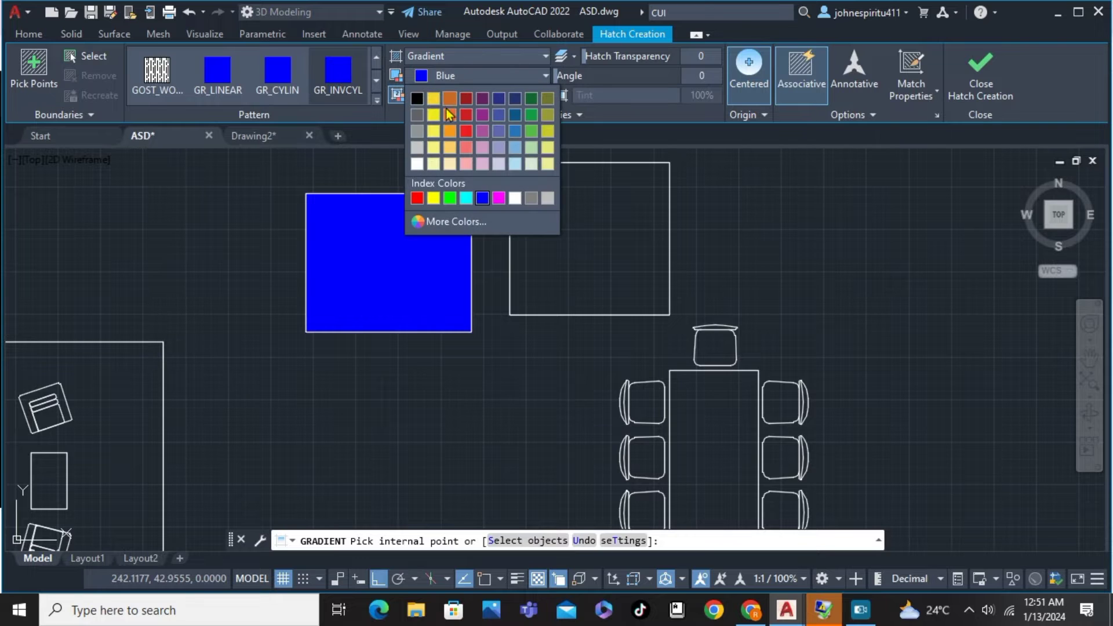
left_click(449, 115)
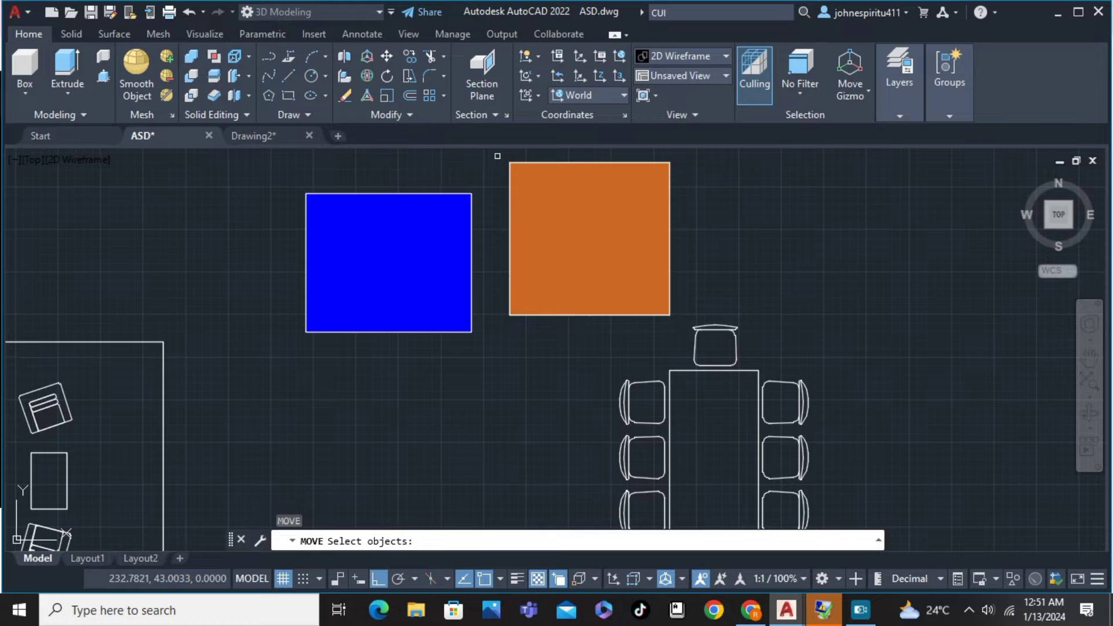
Move the orange square and its outline onto the blue square's upper right.
left_click_drag(496, 155, 667, 322)
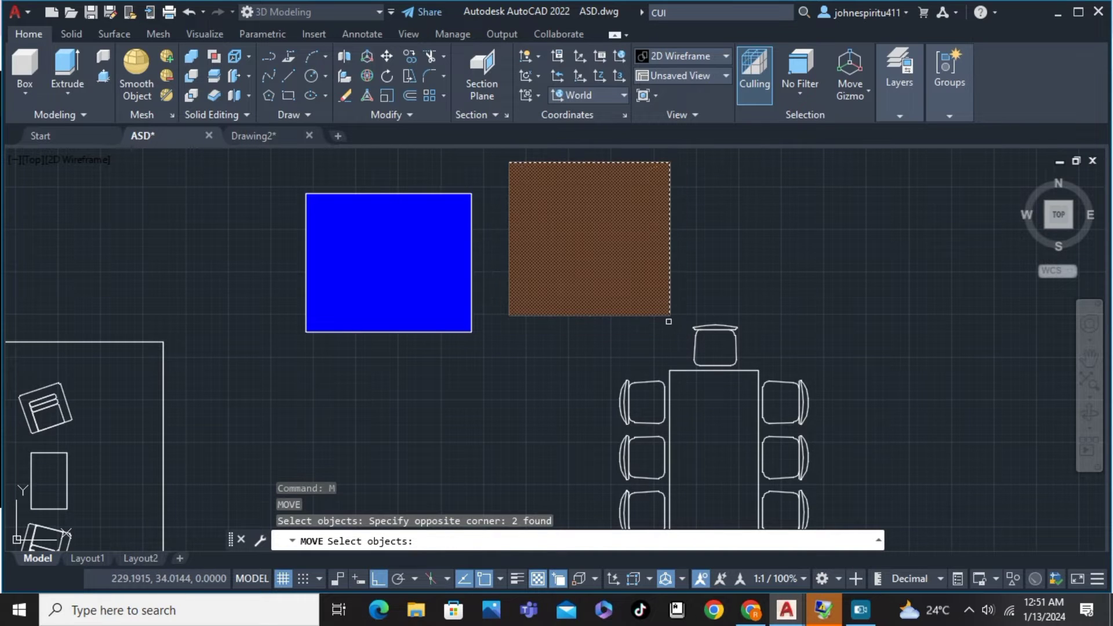
left_click(643, 277)
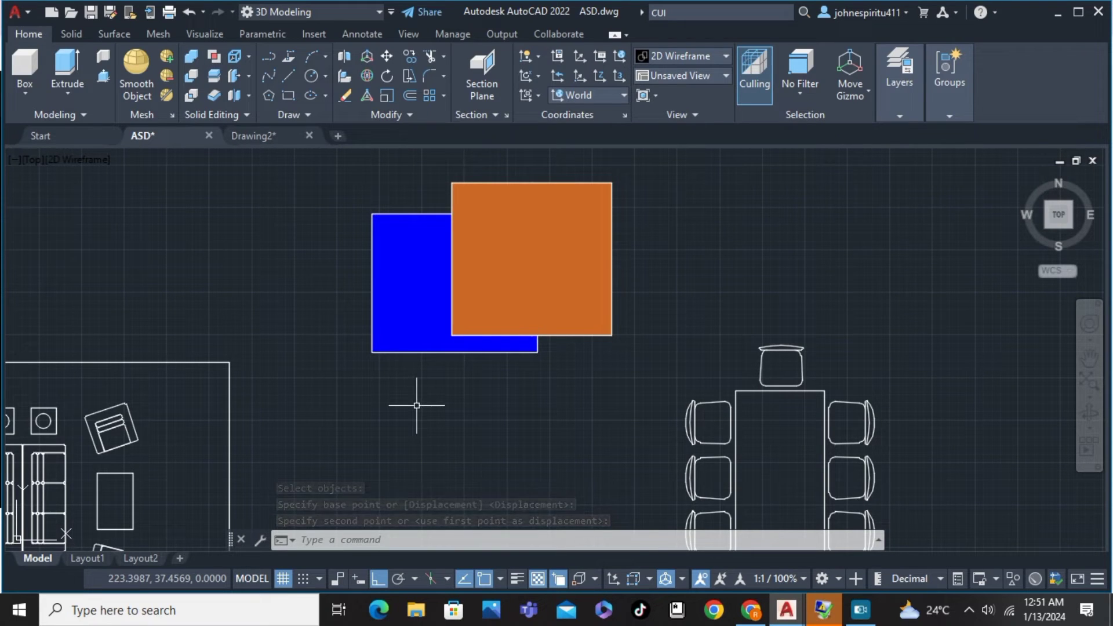
Use DRAWORDER with the Front option to bring the blue square forward.
type("ORDER Enter object ordering option [Above objects Under objects Front Back] <Back>:")
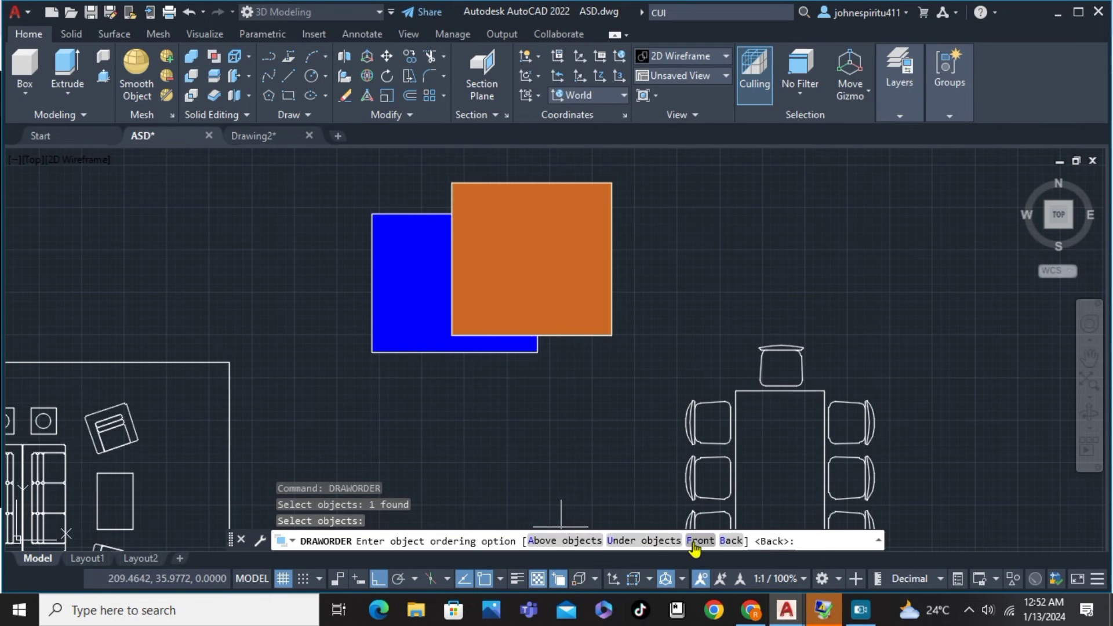
left_click(700, 540)
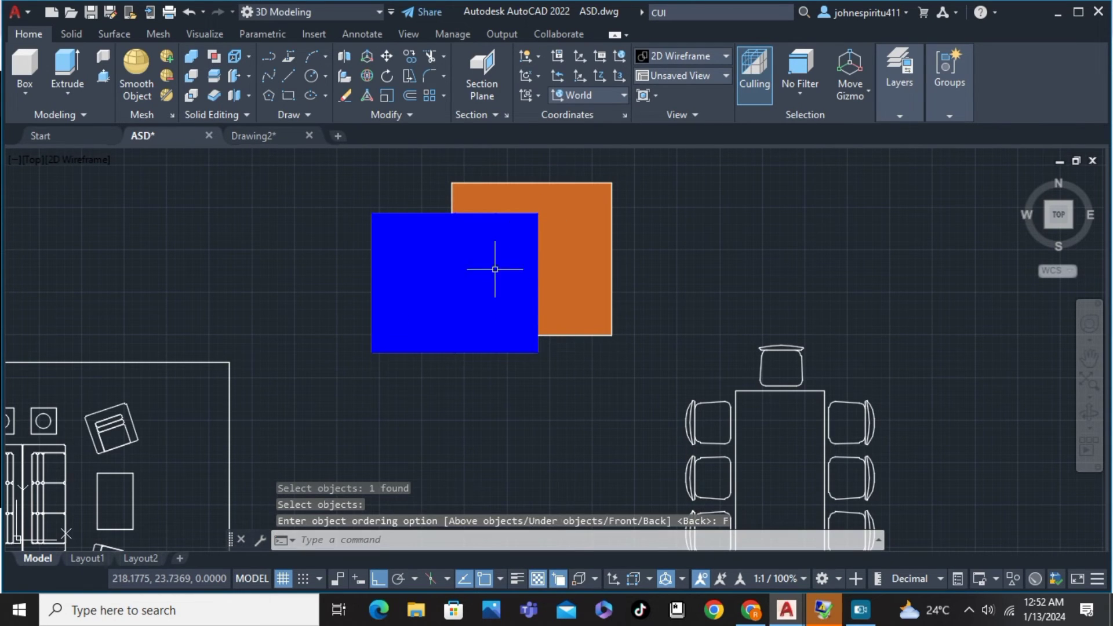
mouse_move(490, 240)
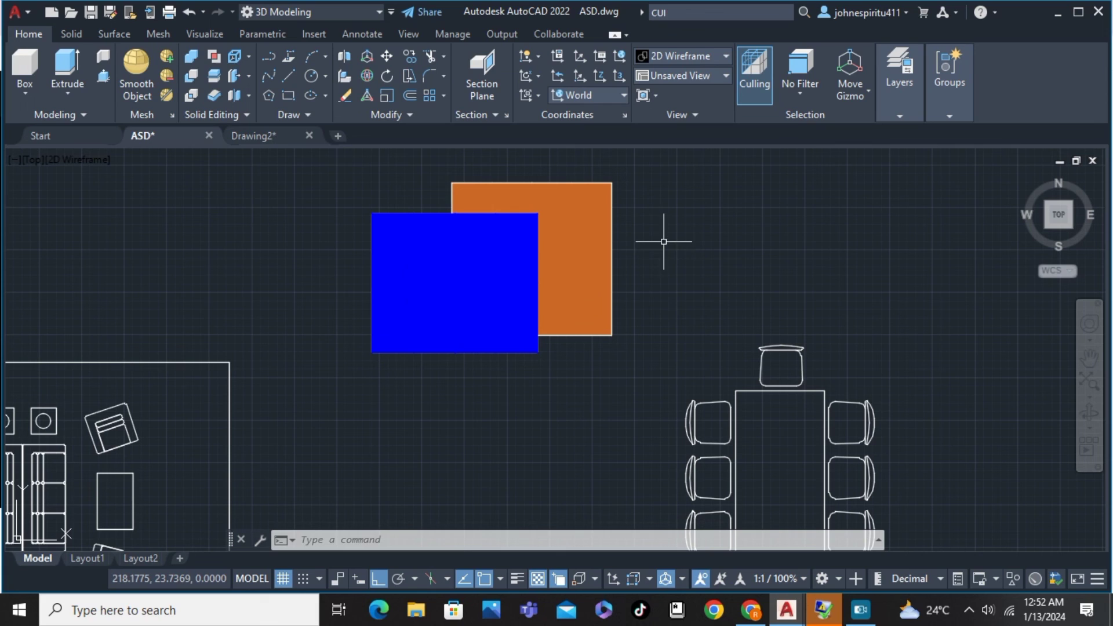
mouse_move(685, 409)
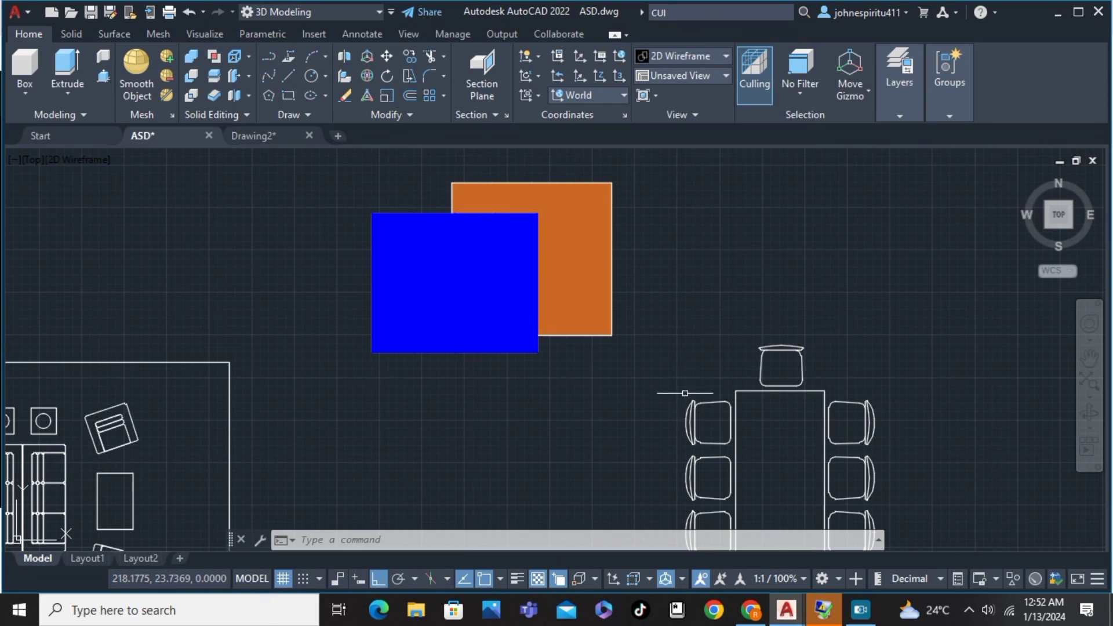